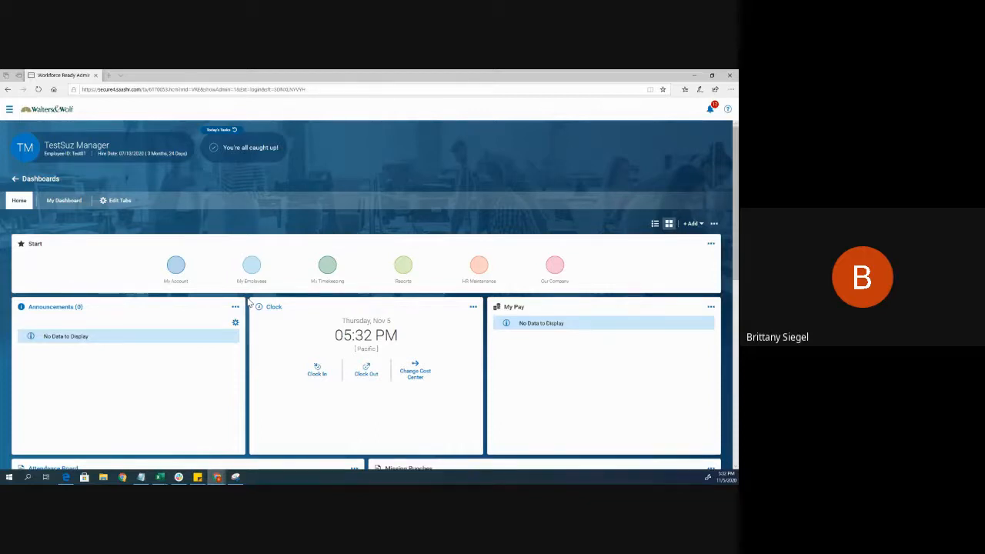
{"action": "mouse_move", "coordinate": [680, 136]}
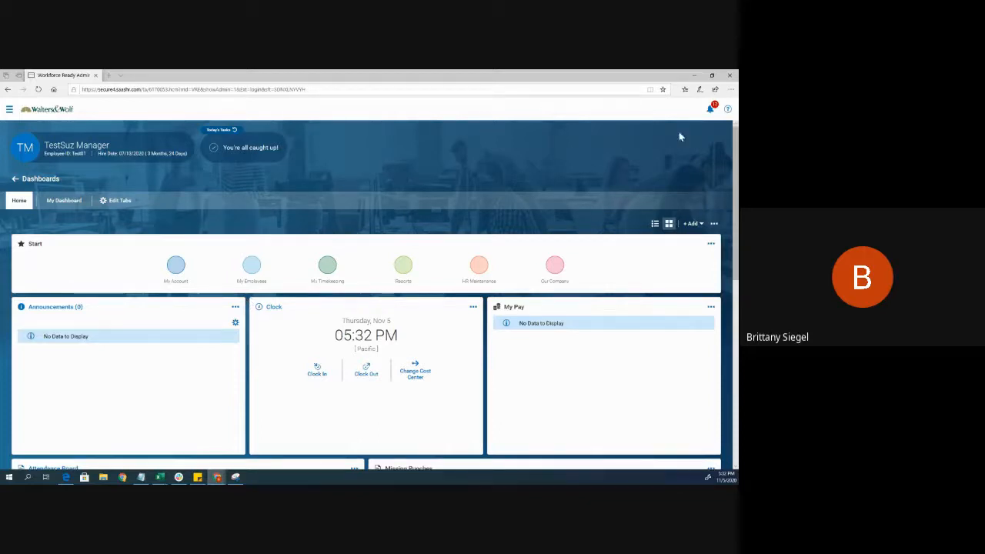
{"action": "mouse_move", "coordinate": [709, 109]}
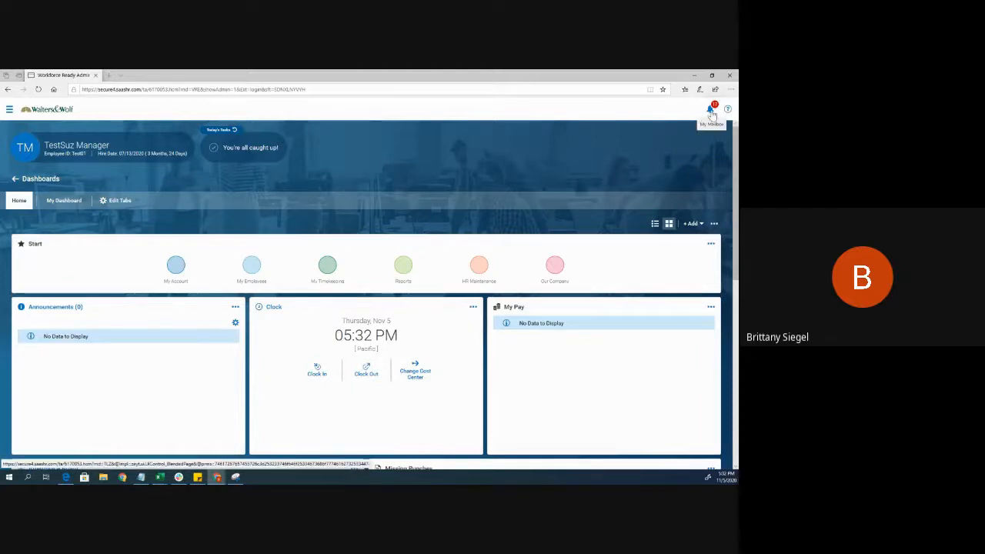
Open My To Do Items from the notification bell to see pending time-entry approvals.
{"action": "left_click", "coordinate": [710, 110]}
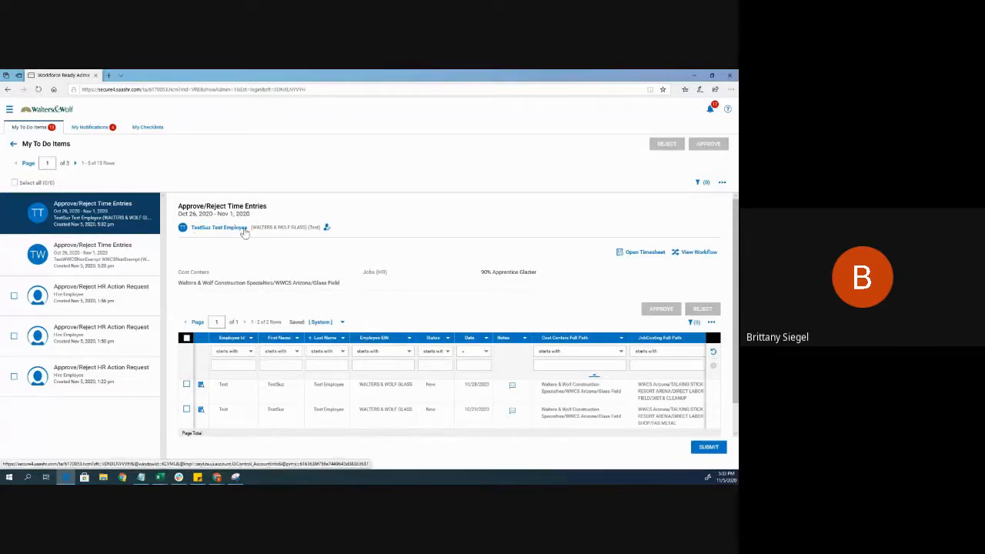
{"action": "left_click", "coordinate": [92, 254]}
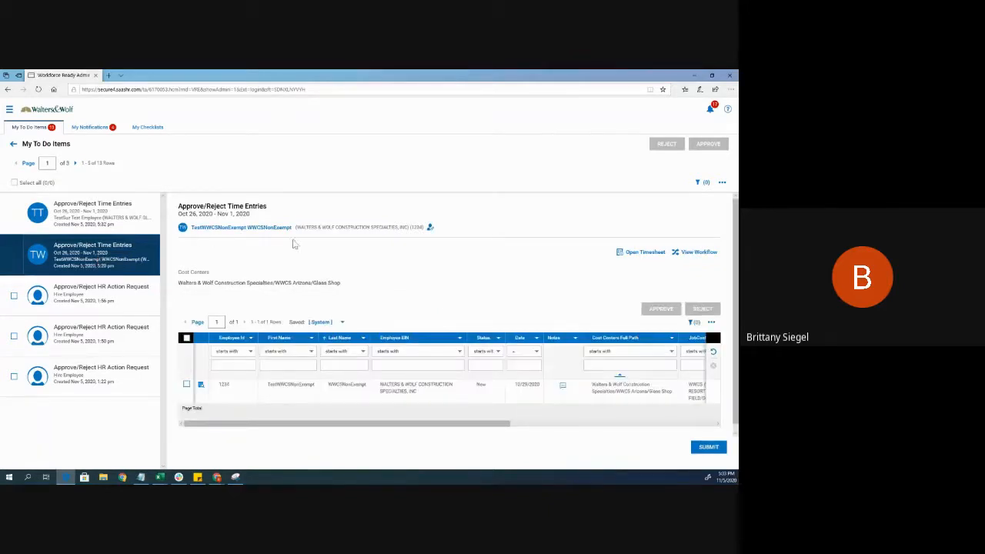
{"action": "mouse_move", "coordinate": [274, 263]}
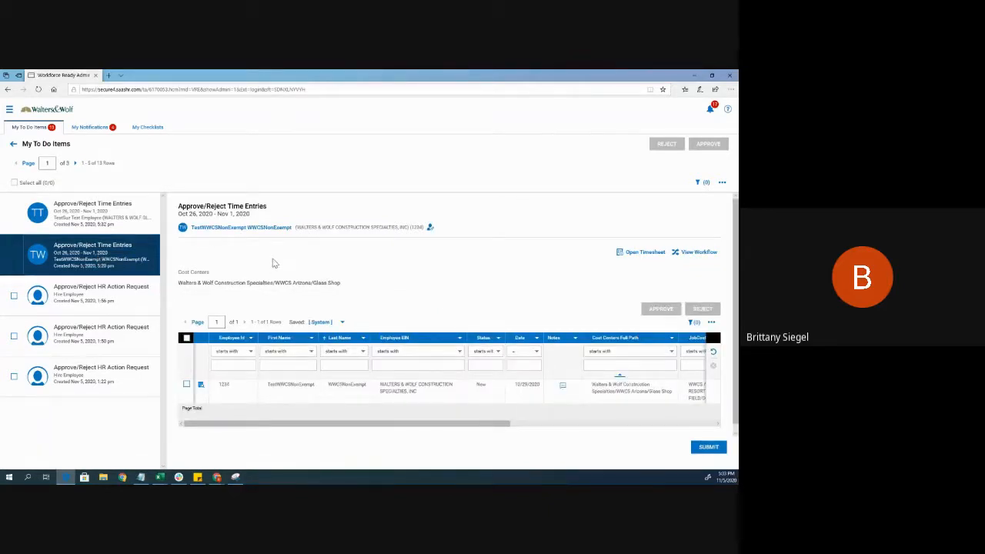
{"action": "mouse_move", "coordinate": [458, 394]}
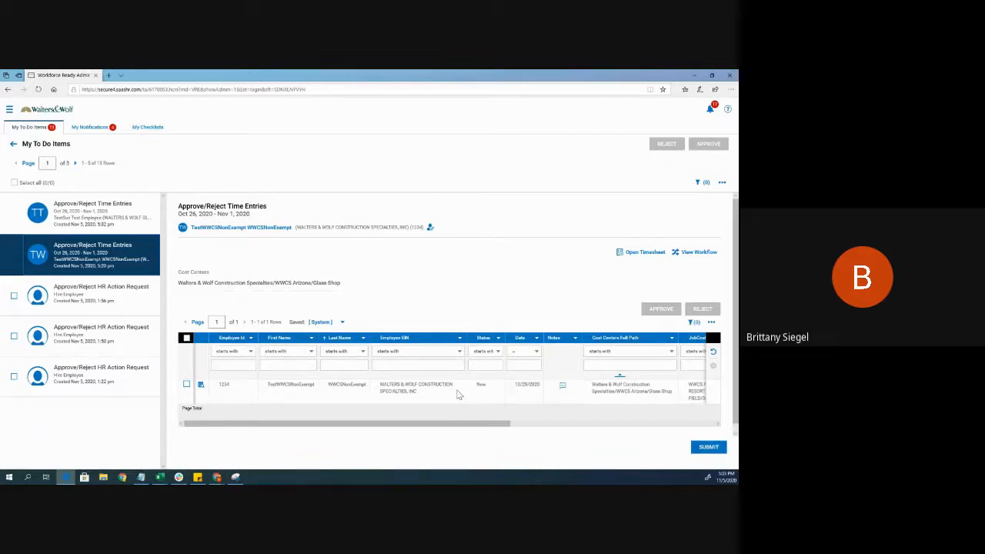
{"action": "scroll", "scroll_direction": "right", "scroll_amount": 3}
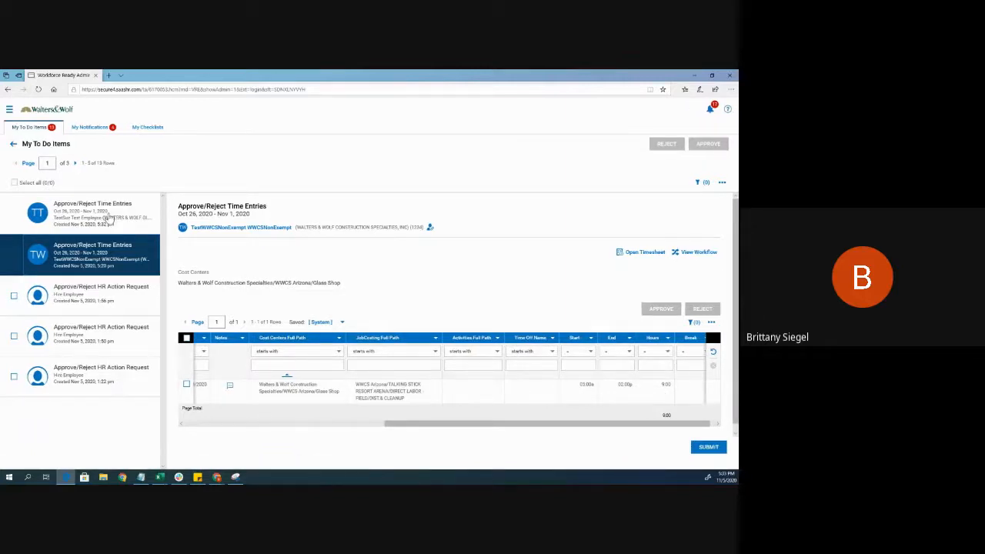
{"action": "left_click", "coordinate": [92, 211]}
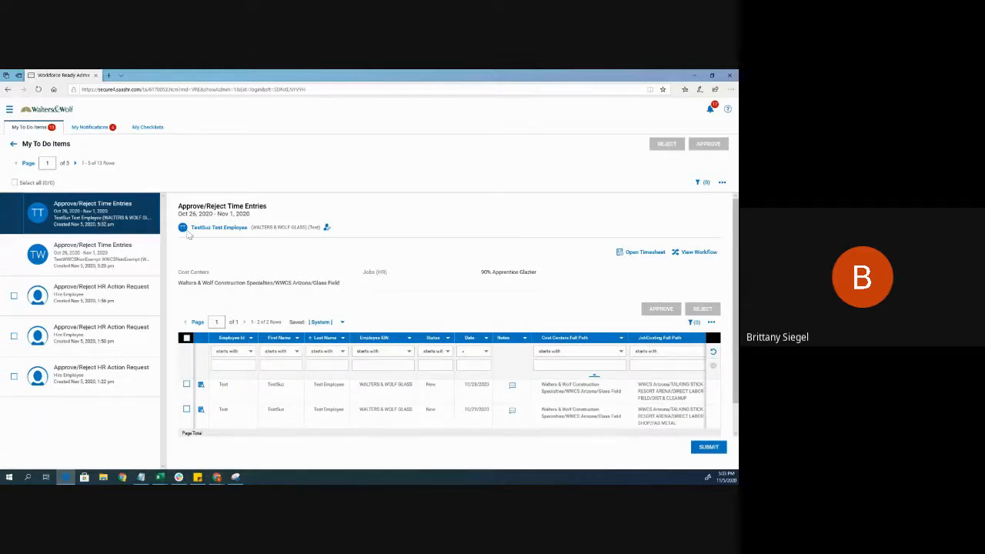
{"action": "mouse_move", "coordinate": [282, 264]}
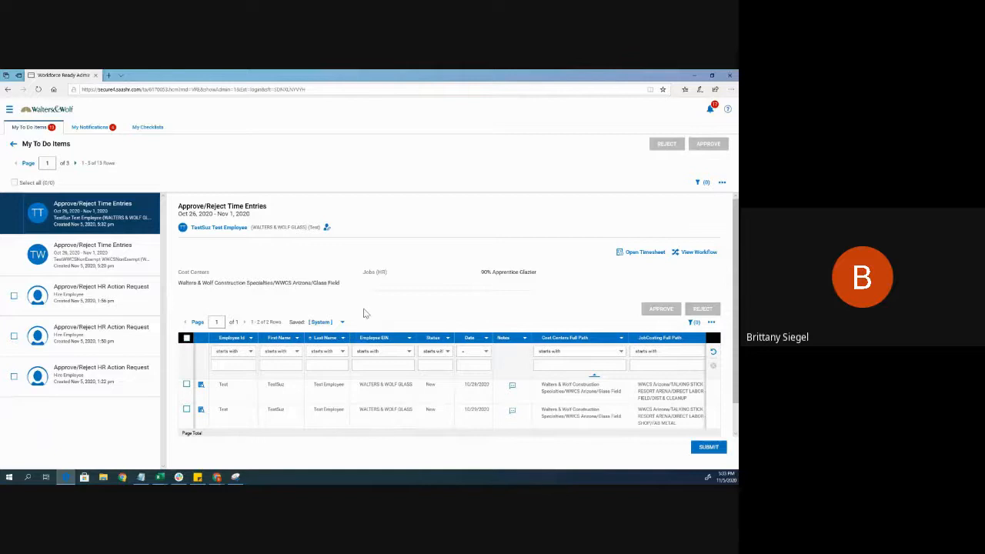
{"action": "scroll", "scroll_direction": "down", "scroll_amount": 3}
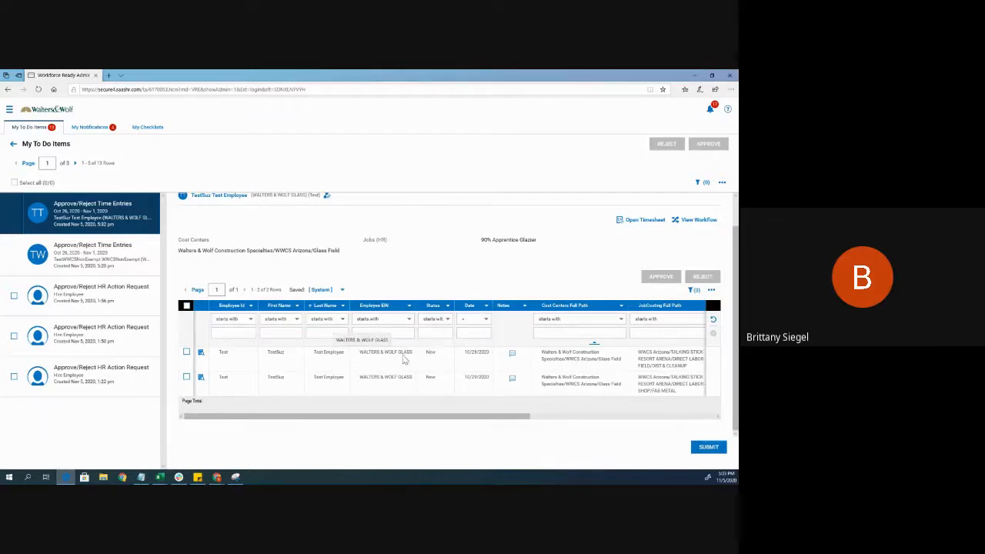
{"action": "scroll", "scroll_direction": "right", "scroll_amount": 3}
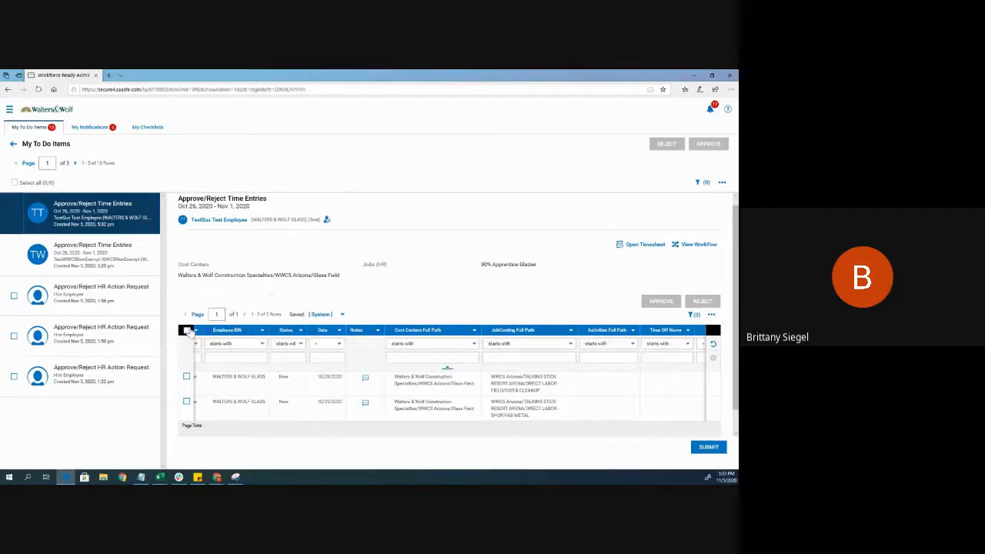
Select TestSuz Test Employee's Oct 28 and Oct 29 time entries for approval.
{"action": "left_click", "coordinate": [186, 377]}
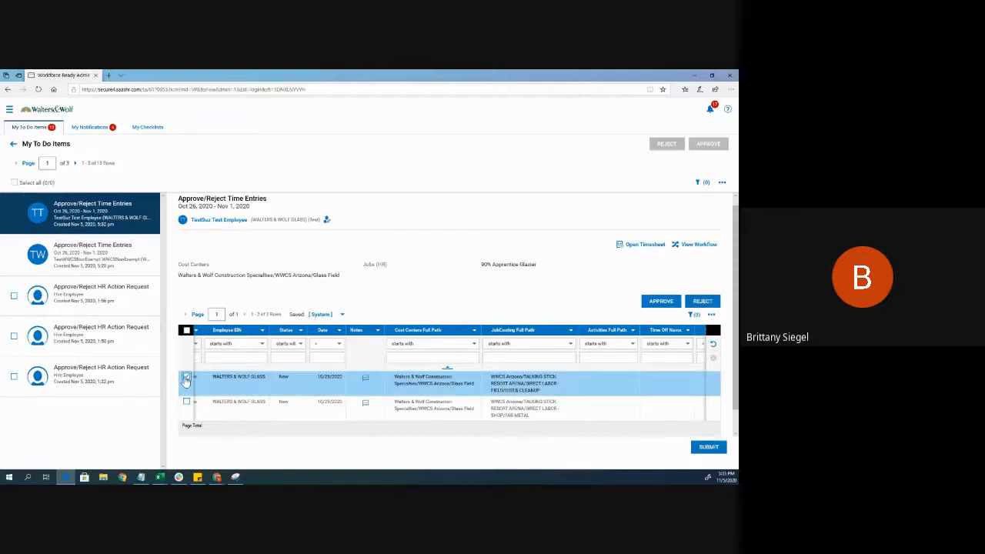
{"action": "left_click", "coordinate": [186, 330]}
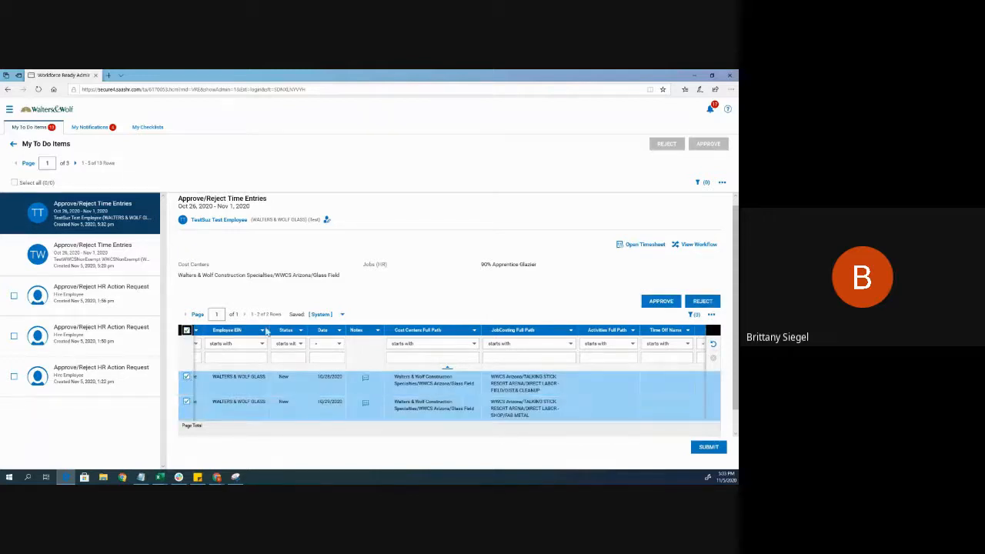
{"action": "mouse_move", "coordinate": [682, 283]}
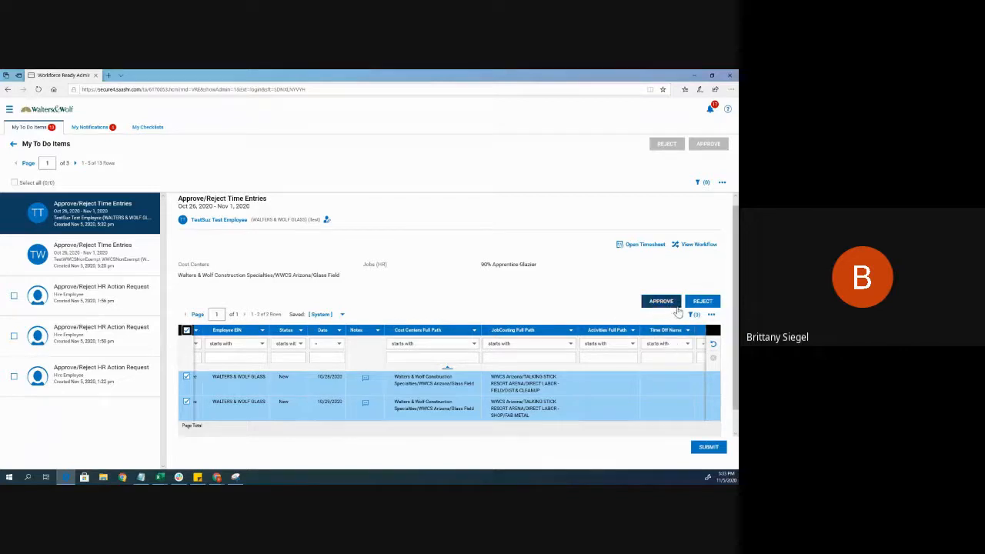
{"action": "mouse_move", "coordinate": [254, 255]}
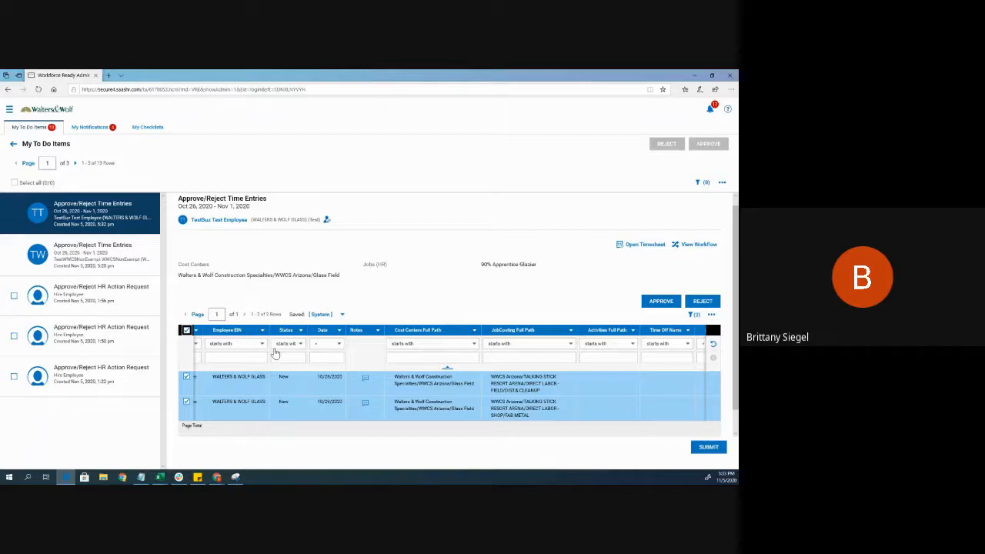
{"action": "mouse_move", "coordinate": [75, 142]}
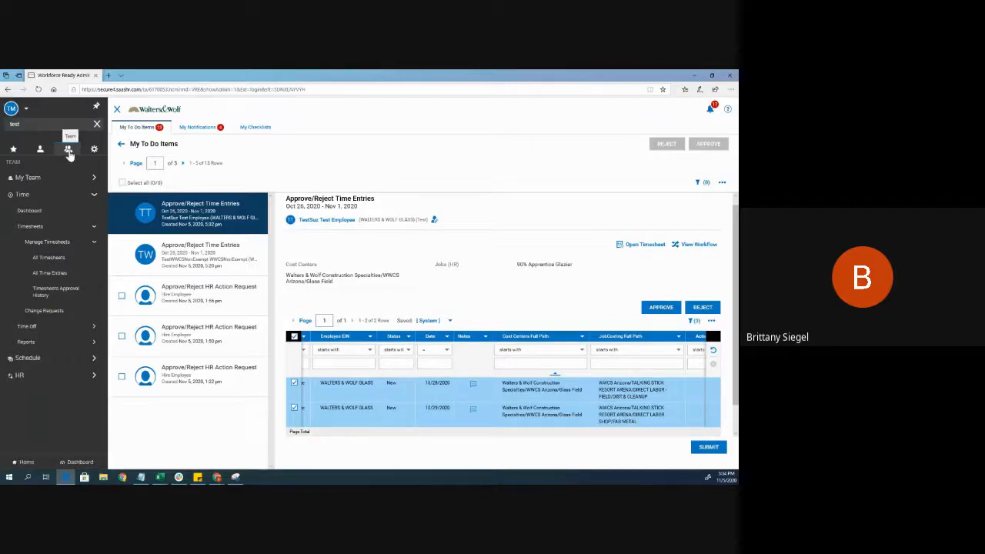
Open the All Time Entries report under Time > Manage Timesheets for Oct 26–Nov 1.
{"action": "left_click", "coordinate": [22, 194]}
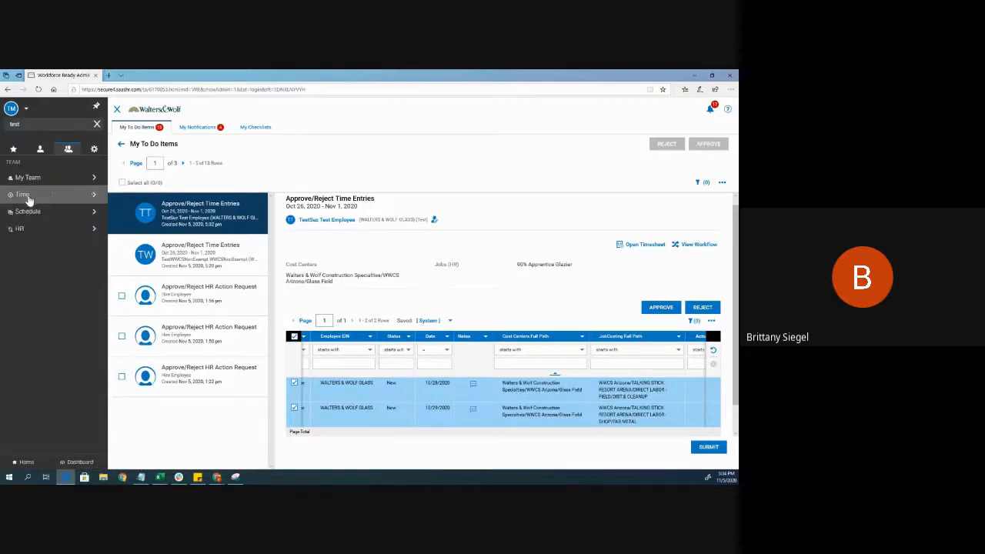
{"action": "left_click", "coordinate": [22, 194]}
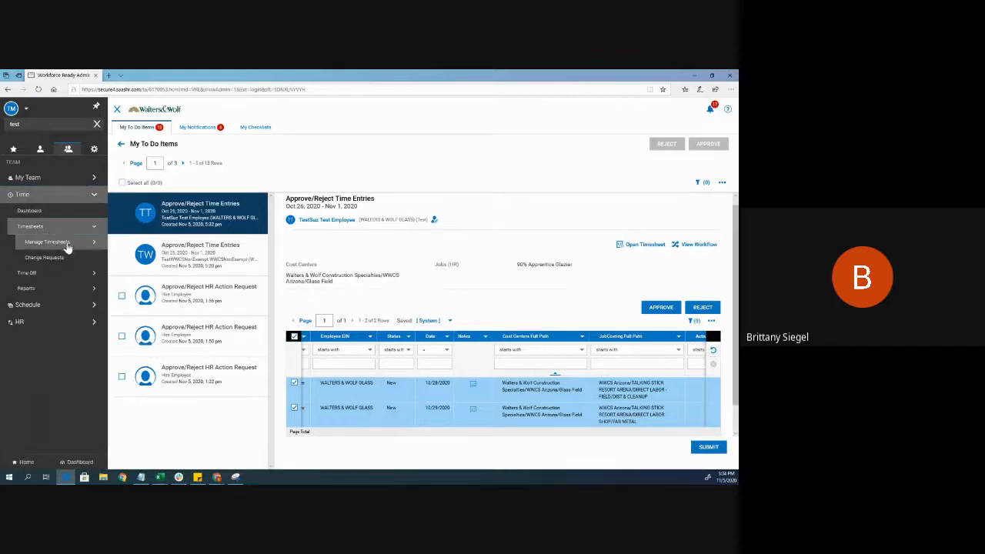
{"action": "left_click", "coordinate": [46, 241]}
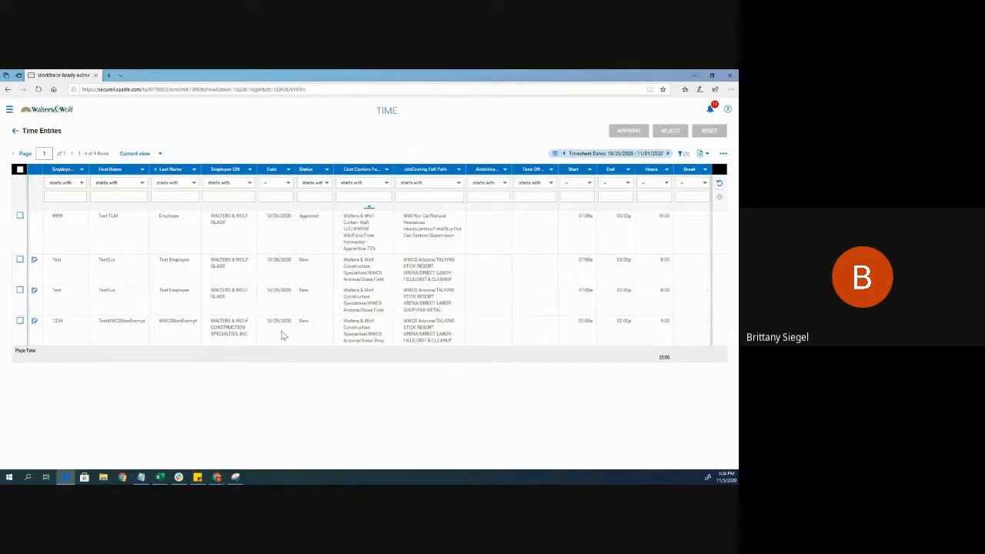
Approve all four listed time entries and open the Timesheet Dates filters.
{"action": "left_click", "coordinate": [19, 168]}
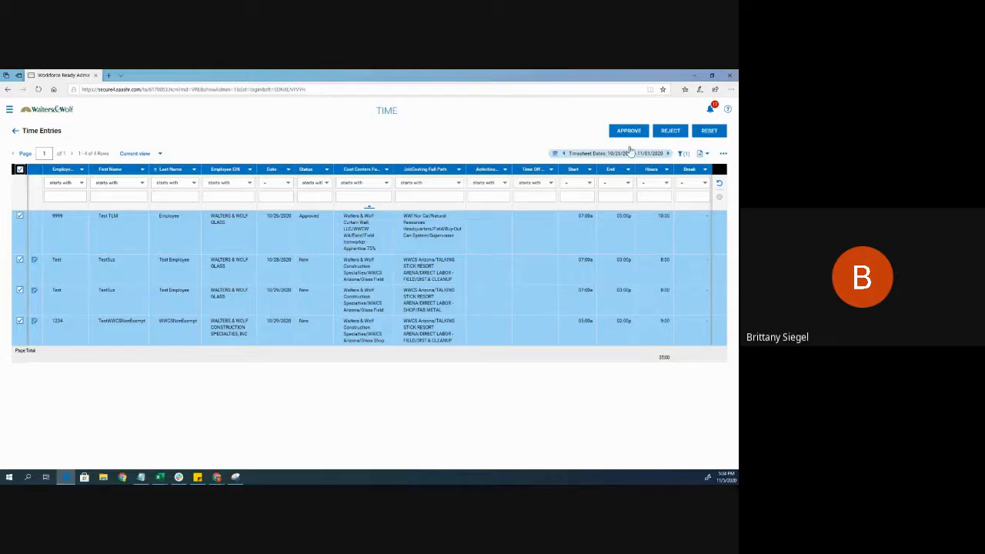
{"action": "left_click", "coordinate": [20, 168]}
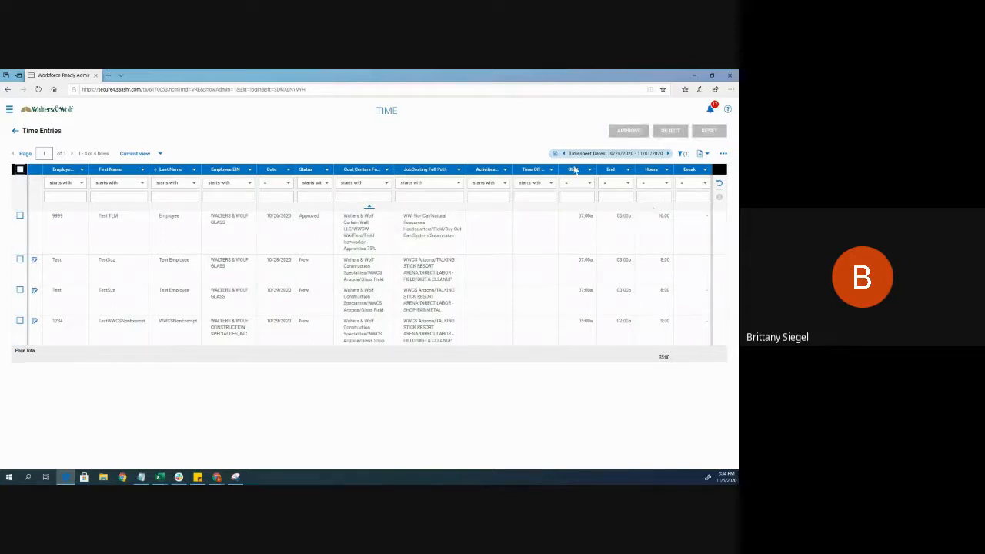
{"action": "mouse_move", "coordinate": [543, 183]}
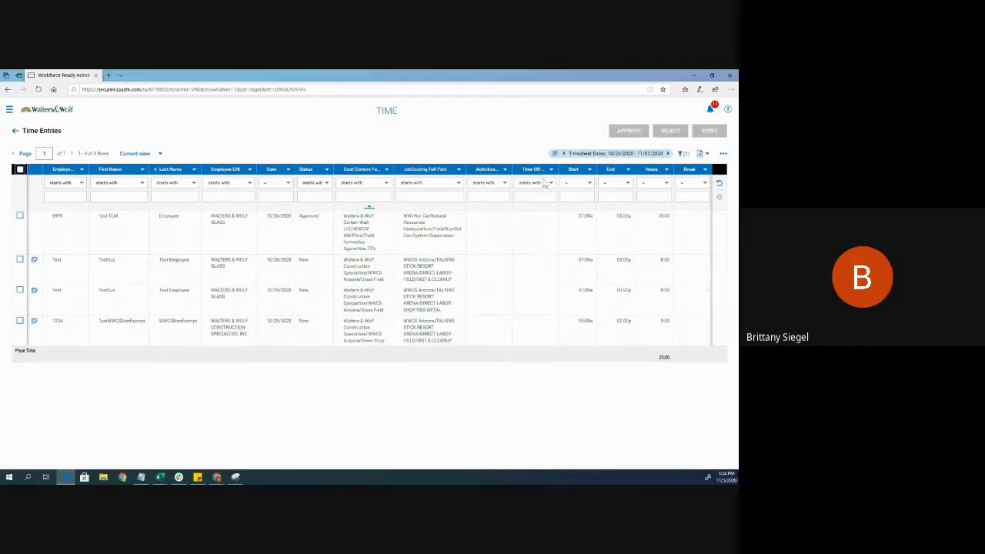
{"action": "left_click", "coordinate": [669, 153]}
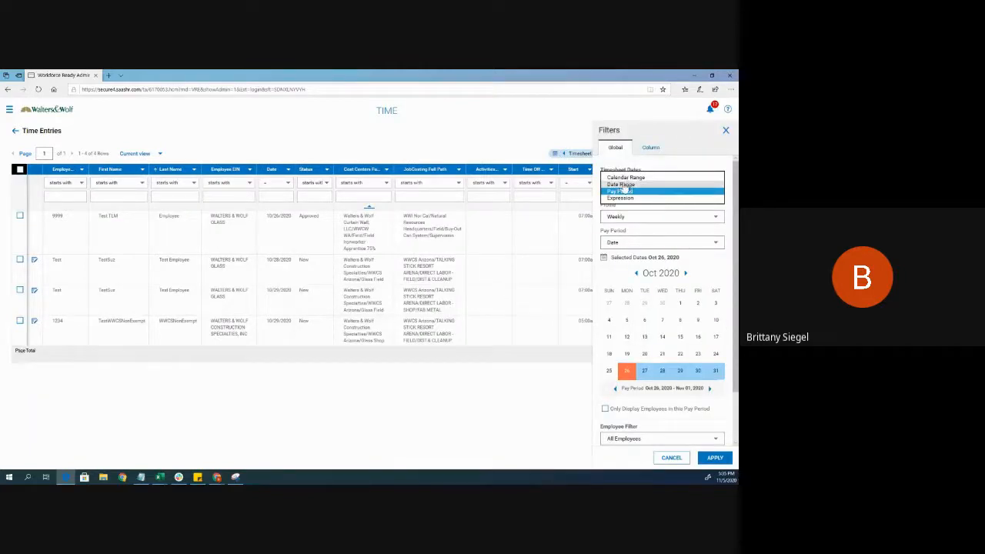
Filter timesheet dates by Pay Period to reach TestSuz's Oct 26–Nov 1 timesheet.
{"action": "left_click", "coordinate": [714, 457]}
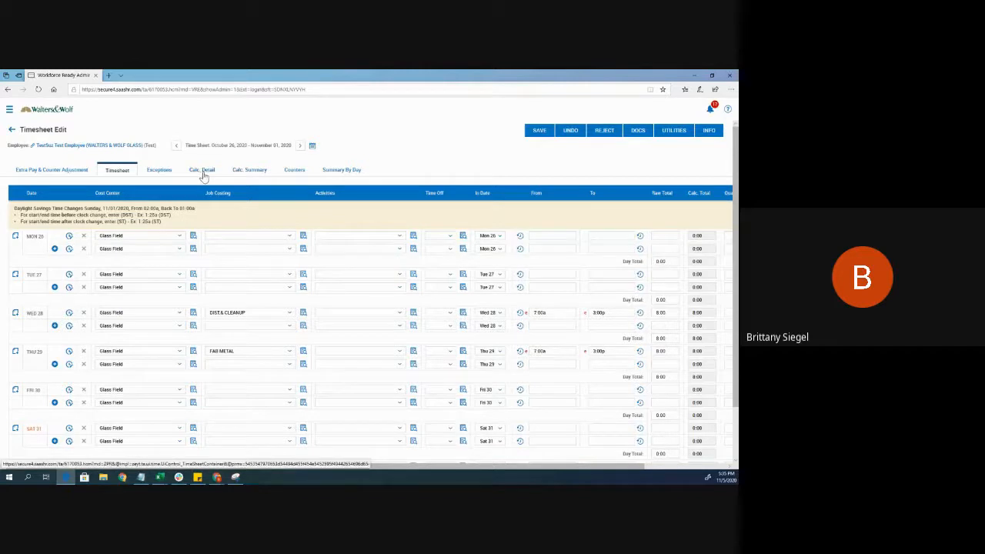
Approve the Wed and Thu entries in Calc. Detail, save, and return to Timesheet.
{"action": "left_click", "coordinate": [201, 170]}
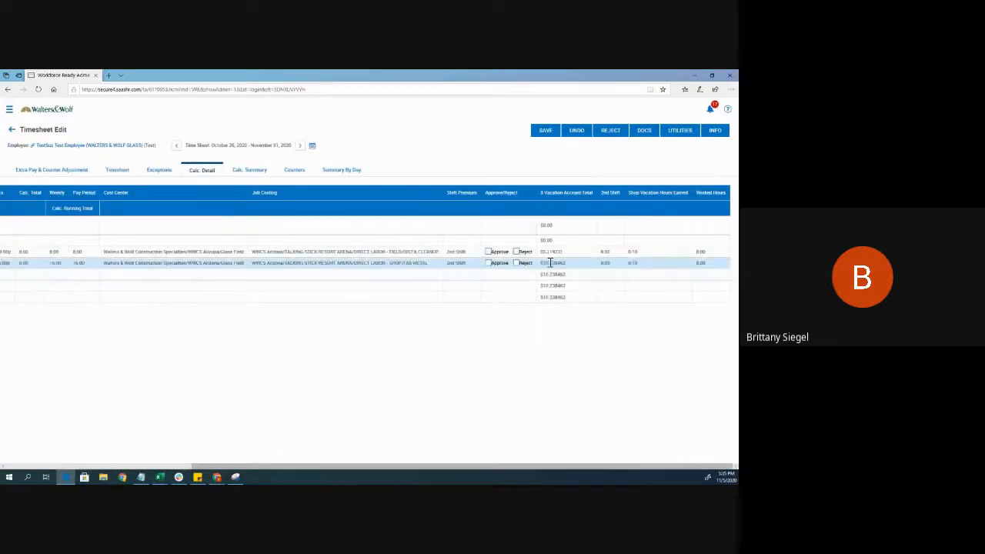
{"action": "left_click", "coordinate": [488, 251]}
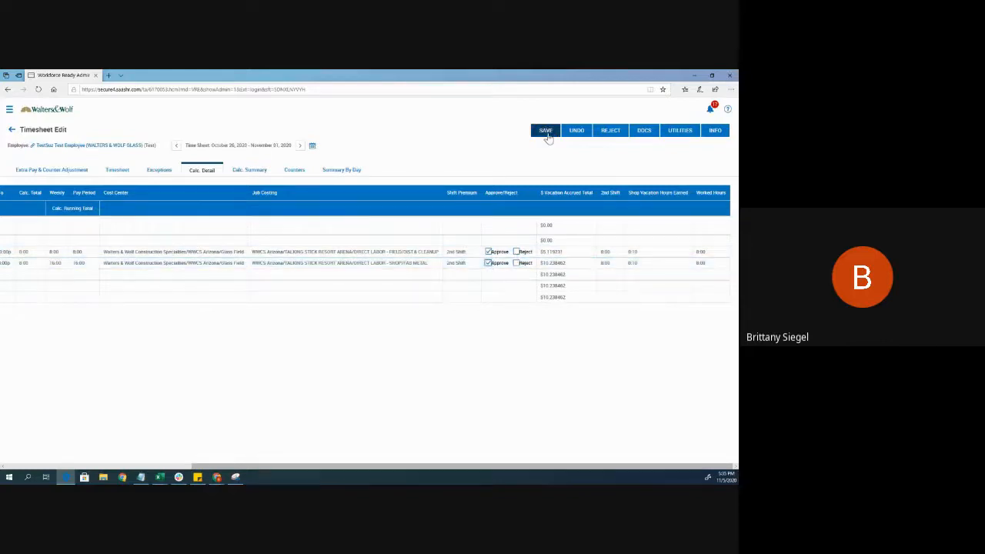
{"action": "left_click", "coordinate": [545, 130]}
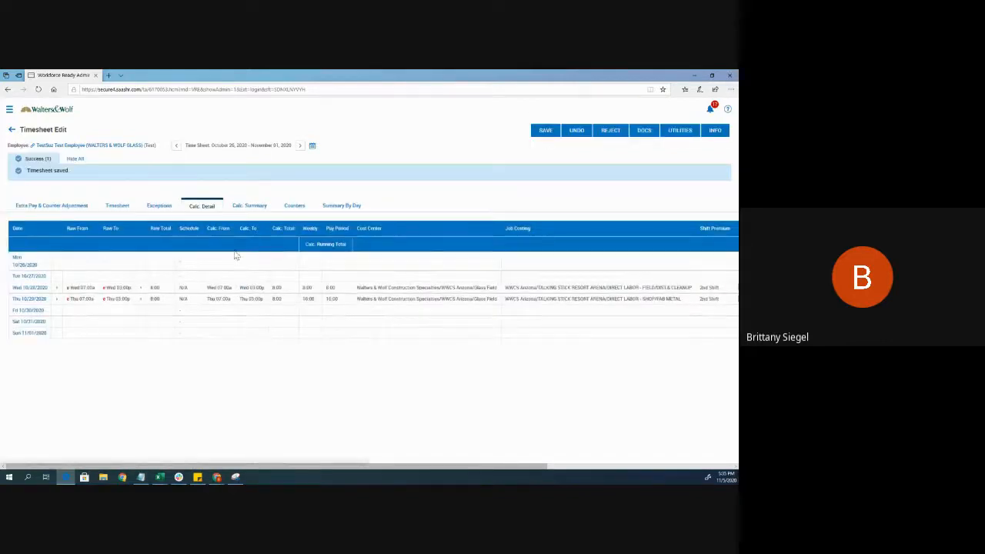
{"action": "mouse_move", "coordinate": [205, 248]}
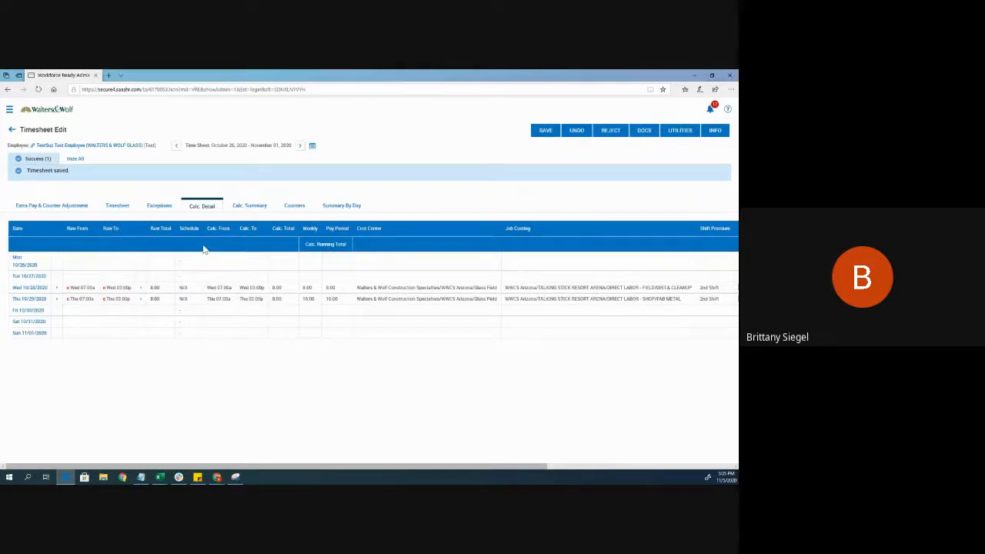
{"action": "mouse_move", "coordinate": [134, 191]}
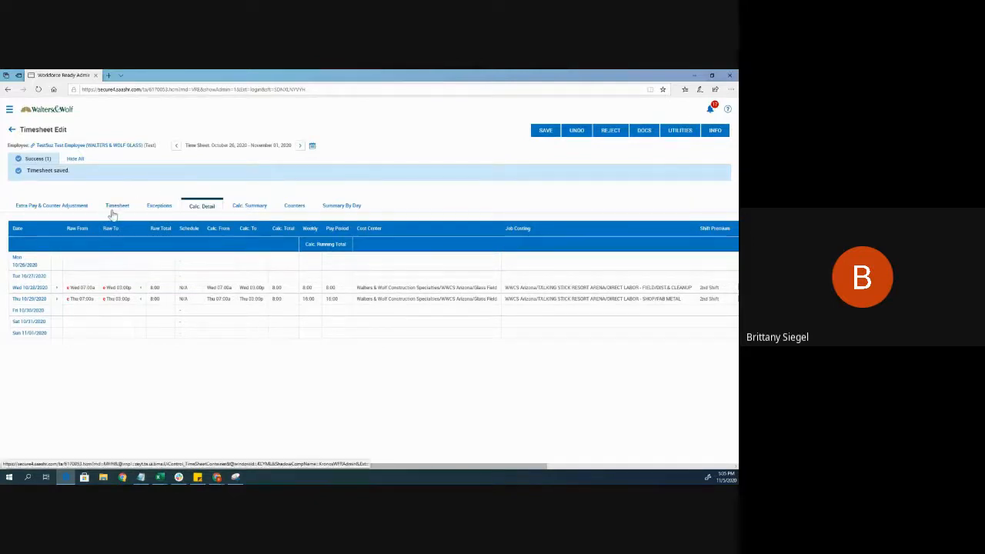
{"action": "left_click", "coordinate": [117, 205]}
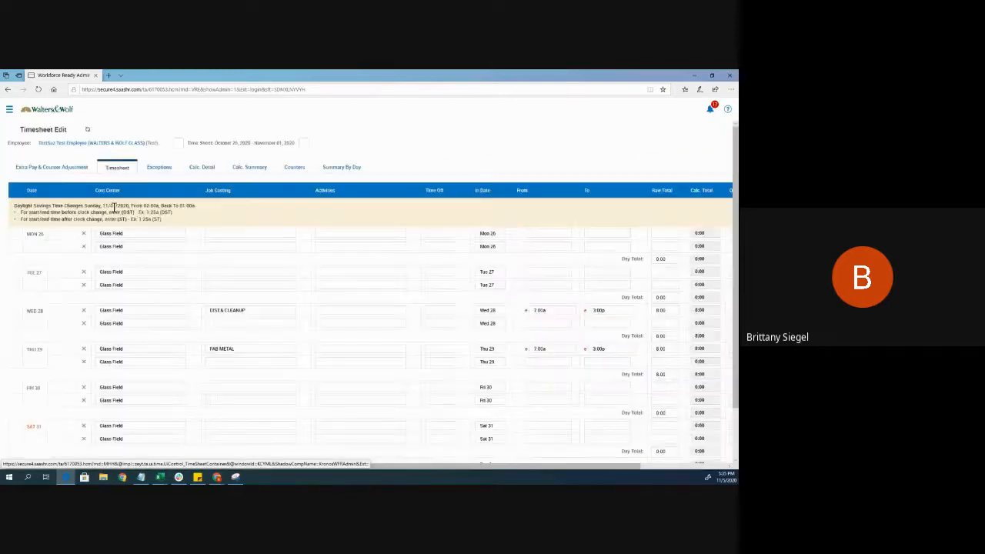